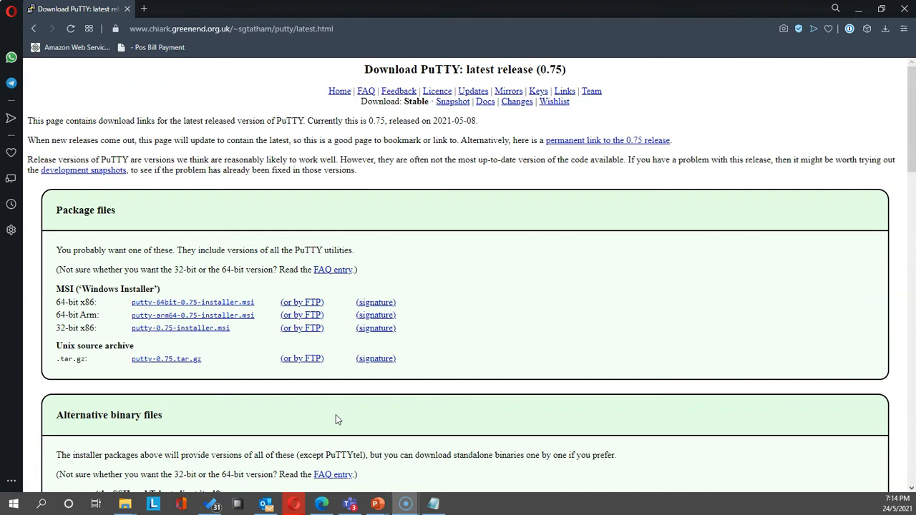
pyautogui.moveTo(358, 430)
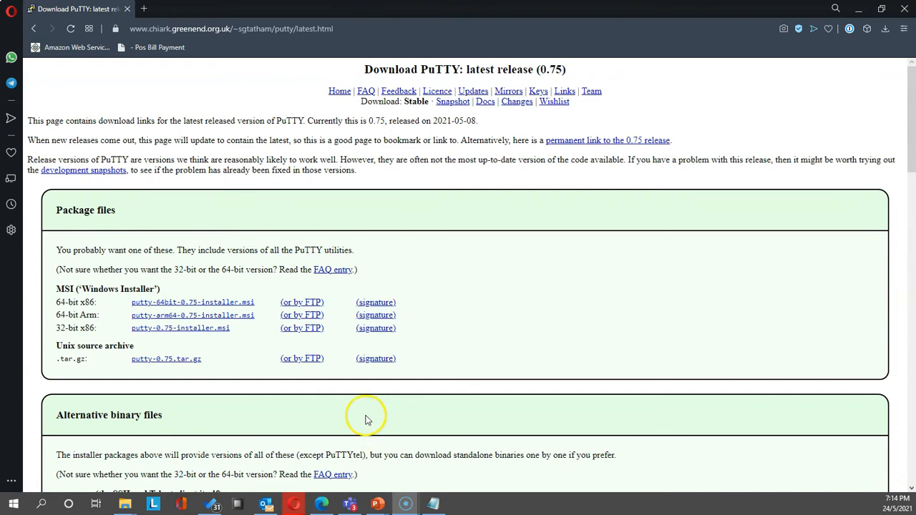
pyautogui.moveTo(312, 427)
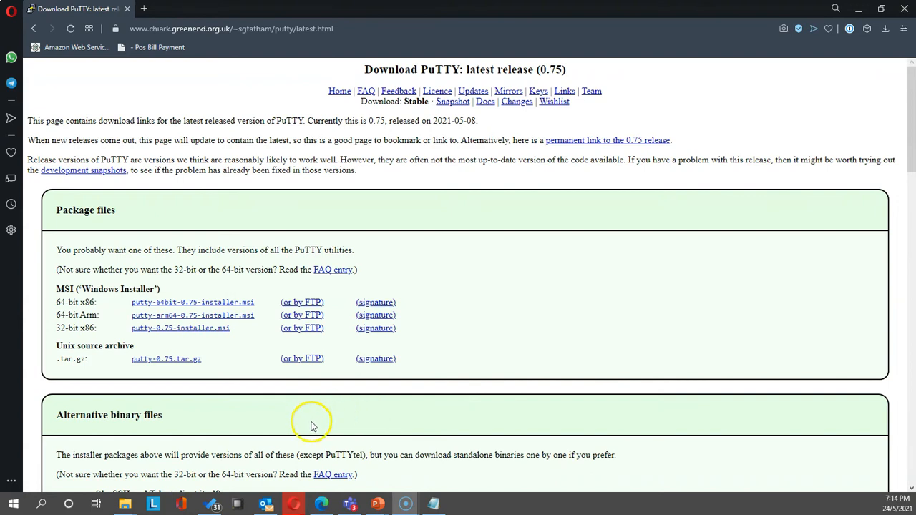
pyautogui.moveTo(287, 421)
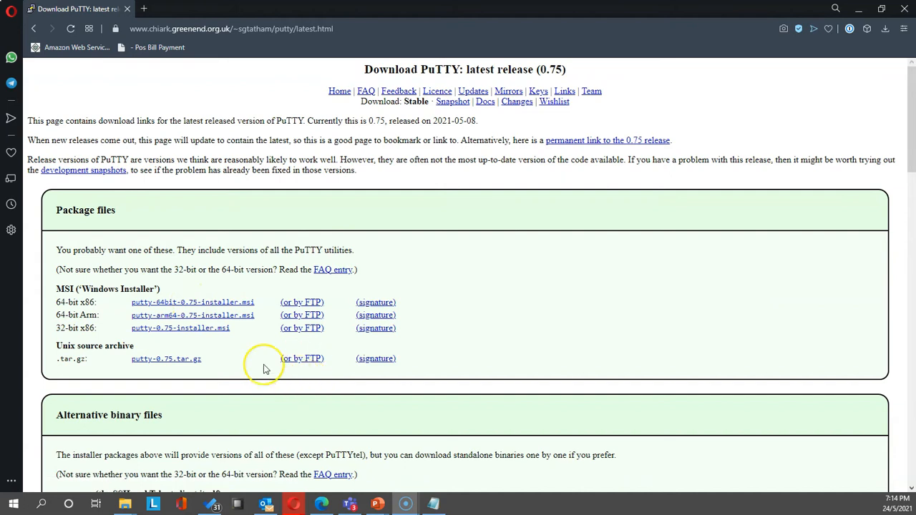
# Download the 64-bit x86 standalone putty.exe from the Alternative binary files section
pyautogui.scroll(-3)
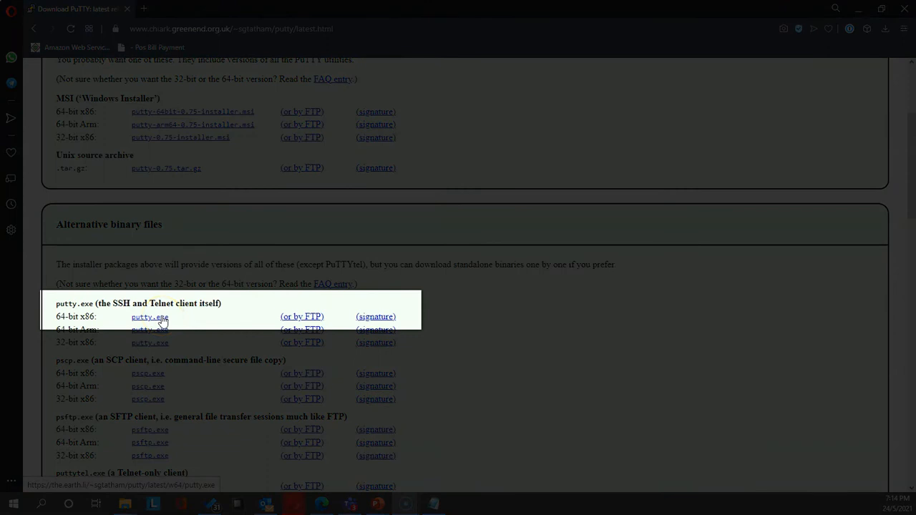
pyautogui.click(150, 316)
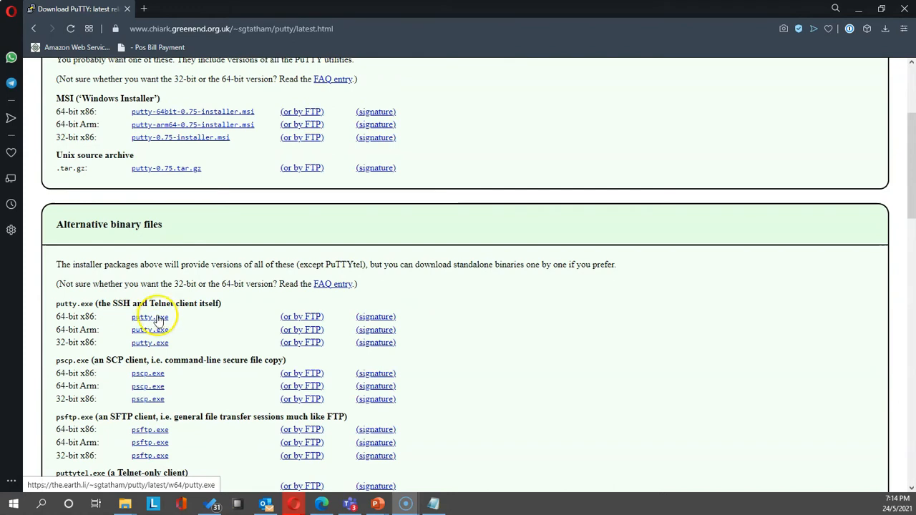
pyautogui.scroll(-3)
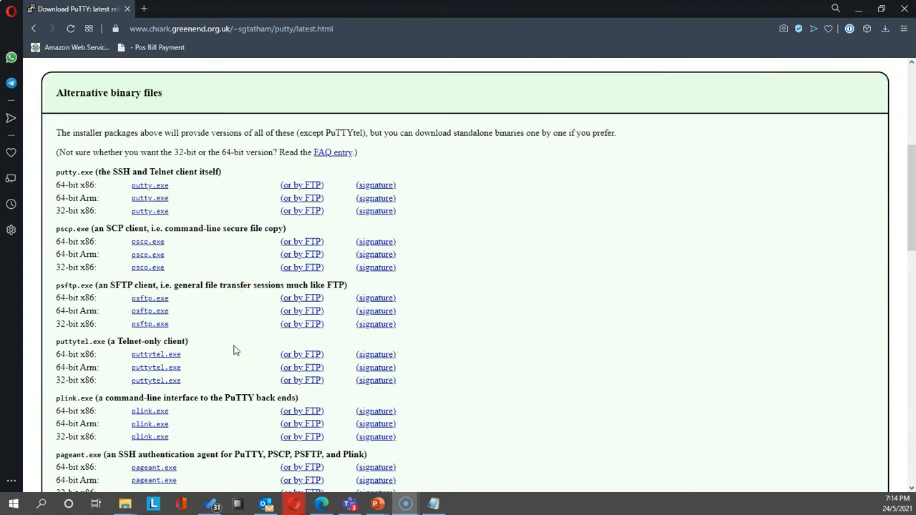
pyautogui.scroll(-3)
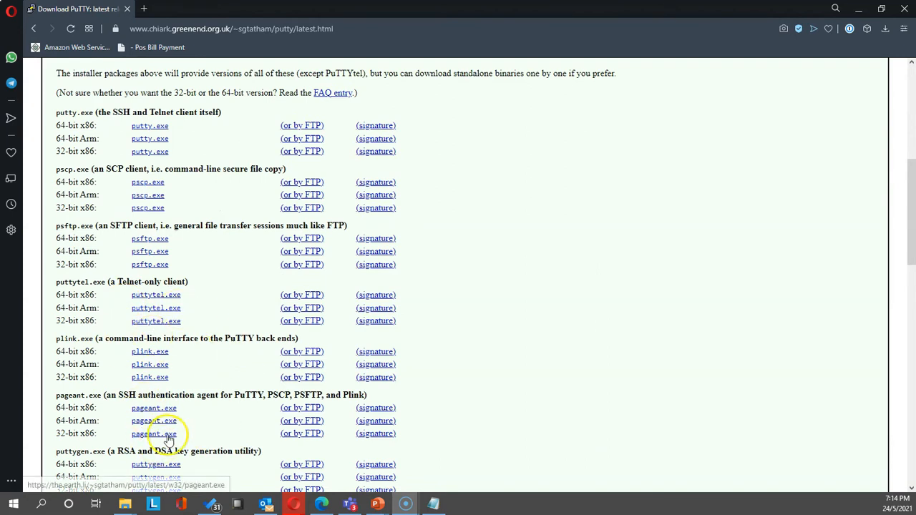
pyautogui.scroll(3)
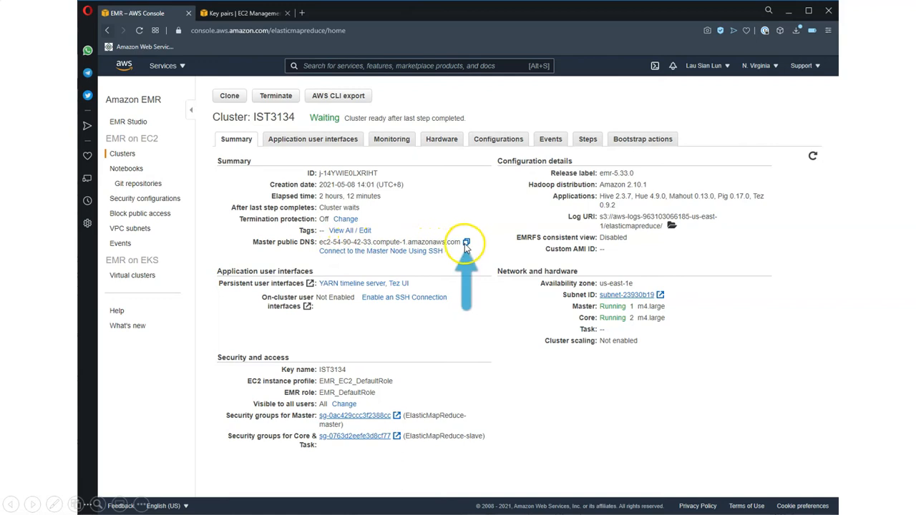
pyautogui.moveTo(422, 247)
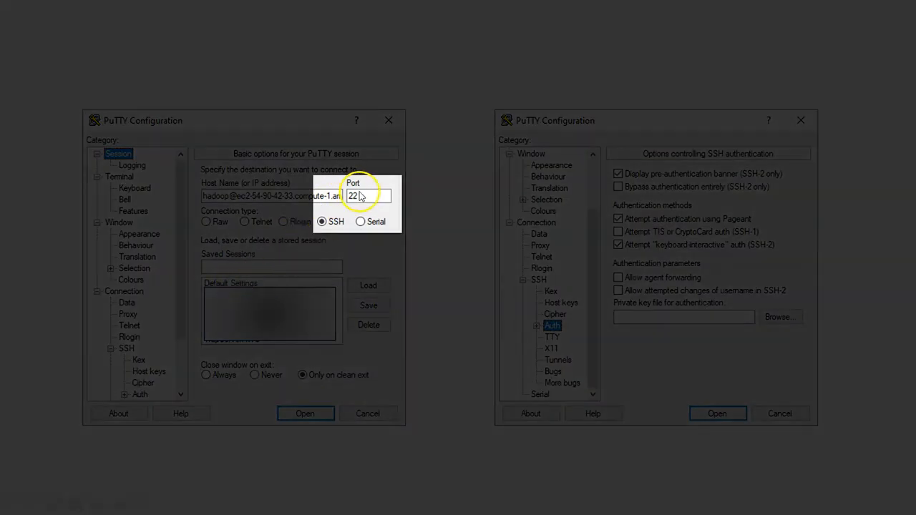
pyautogui.moveTo(343, 225)
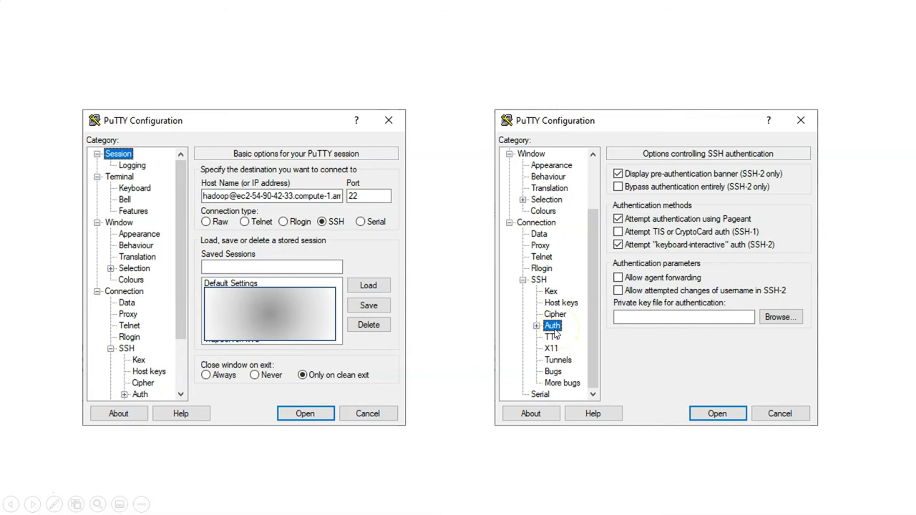
pyautogui.moveTo(557, 334)
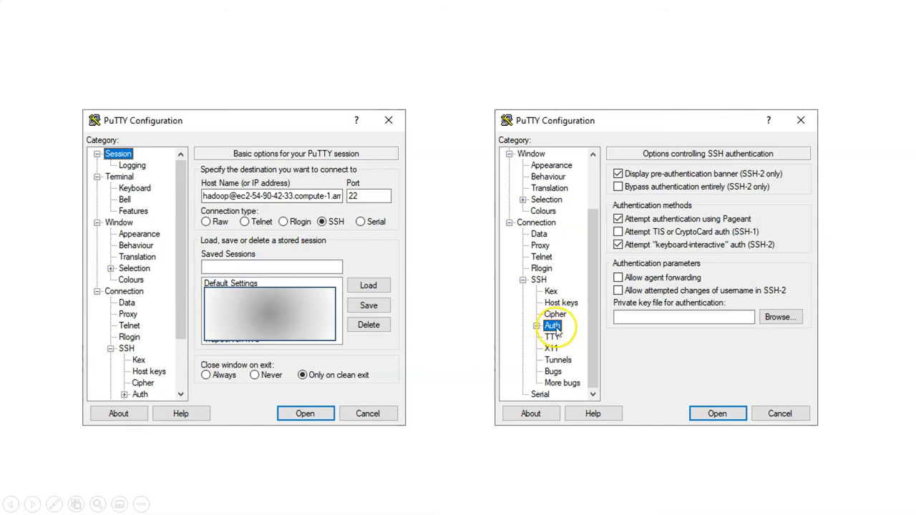
pyautogui.moveTo(648, 313)
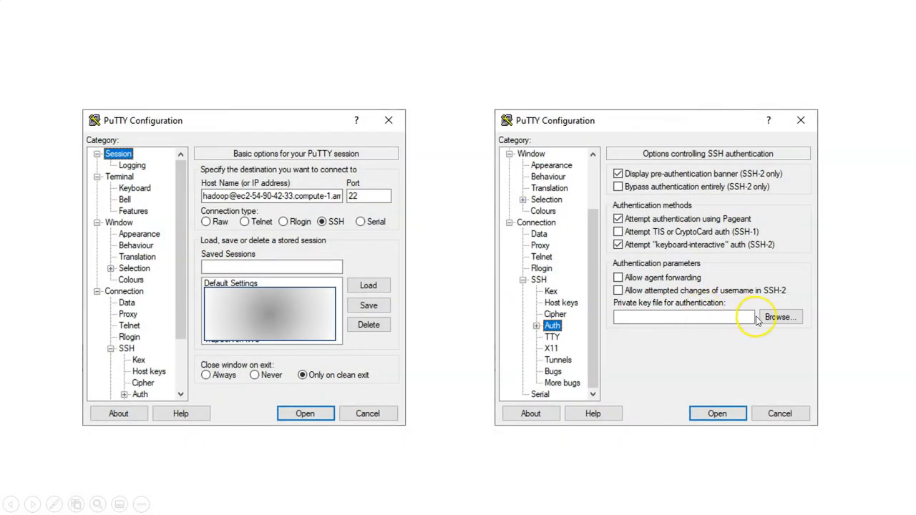
pyautogui.moveTo(45, 279)
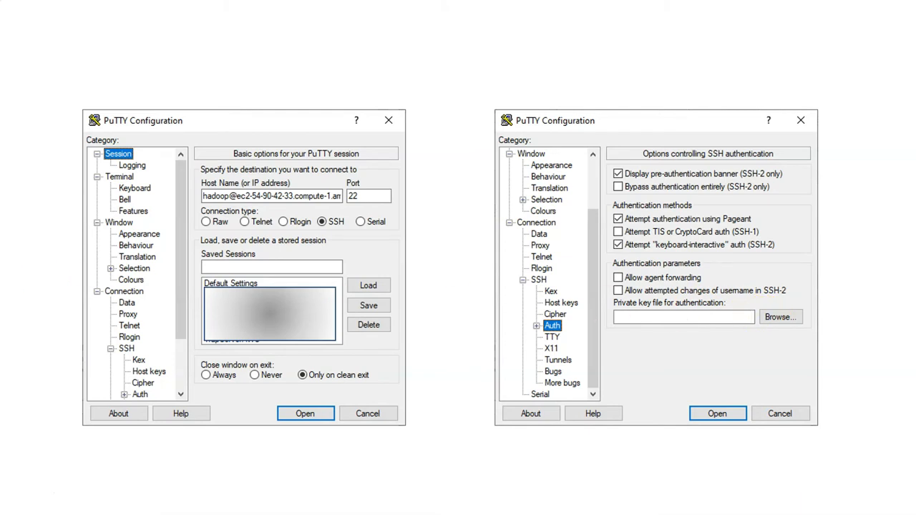
# Browse for the private key file under Connection > SSH > Auth
pyautogui.click(780, 317)
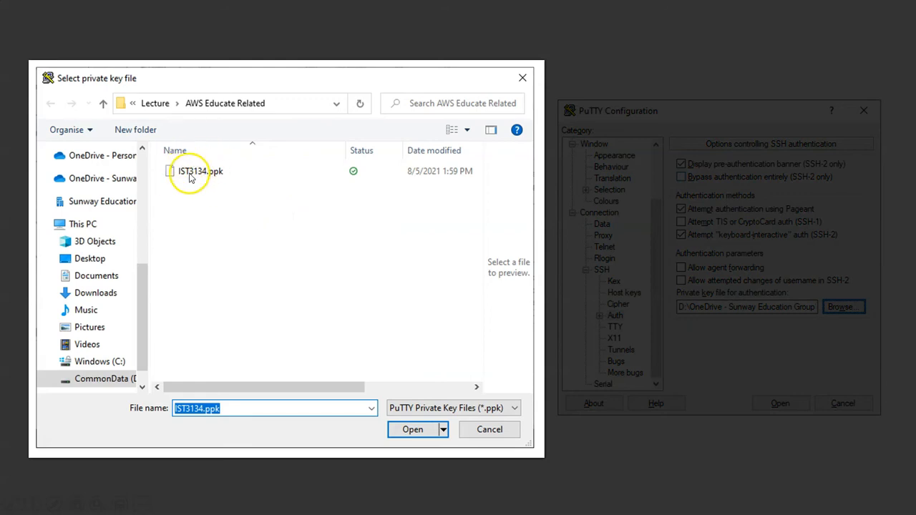
pyautogui.moveTo(200, 171)
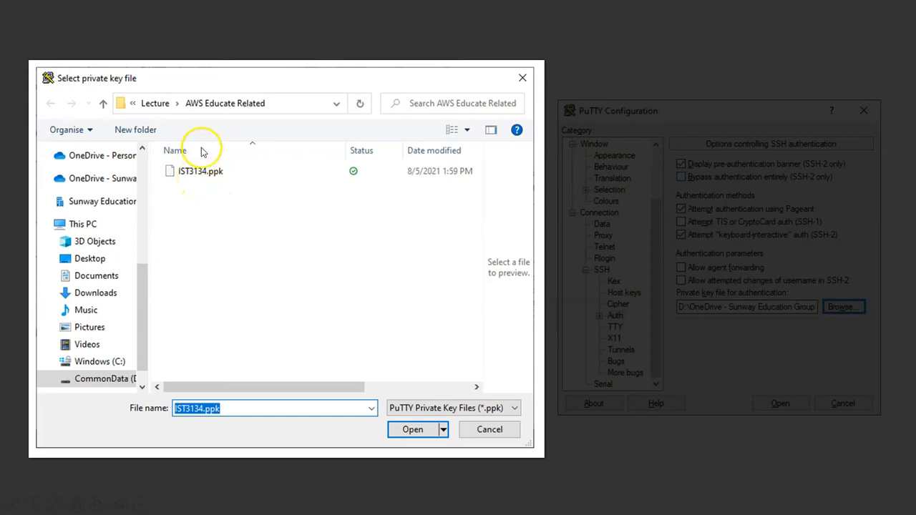
pyautogui.moveTo(207, 111)
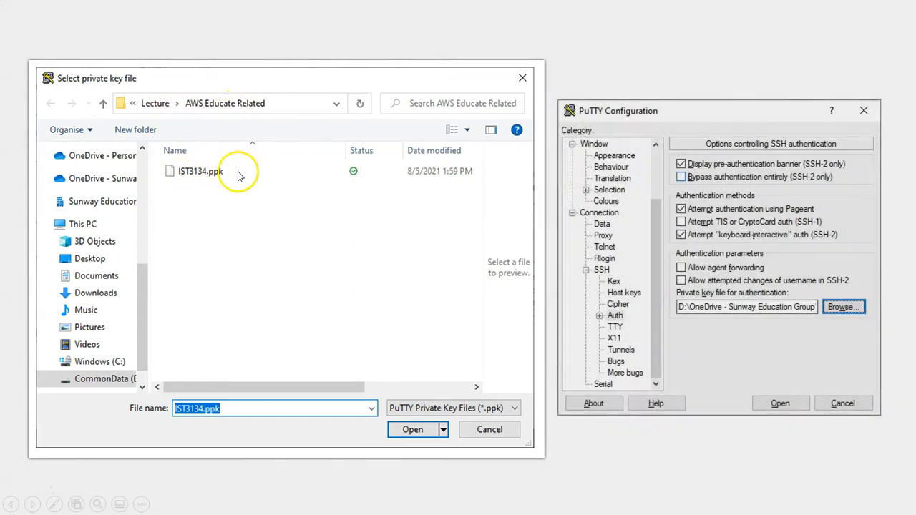
# Pick IST3134.ppk as the SSH authentication private key
pyautogui.click(413, 430)
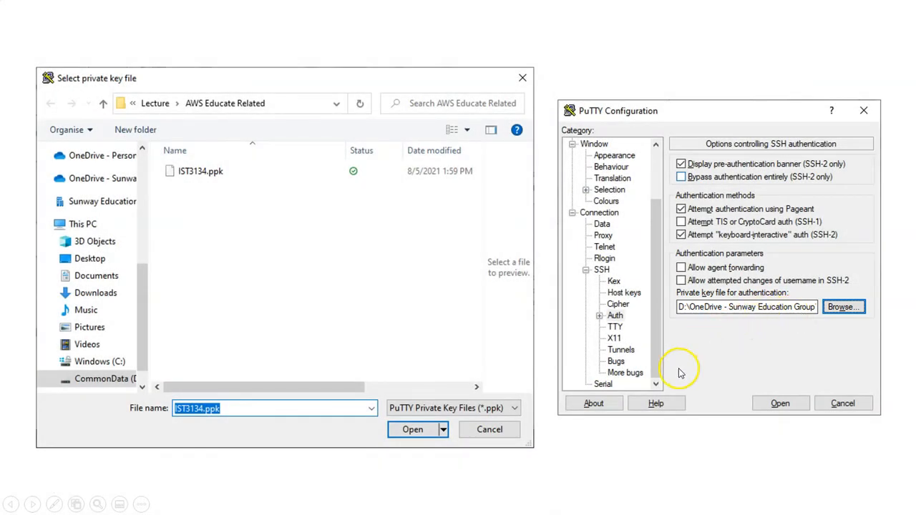
pyautogui.moveTo(610, 443)
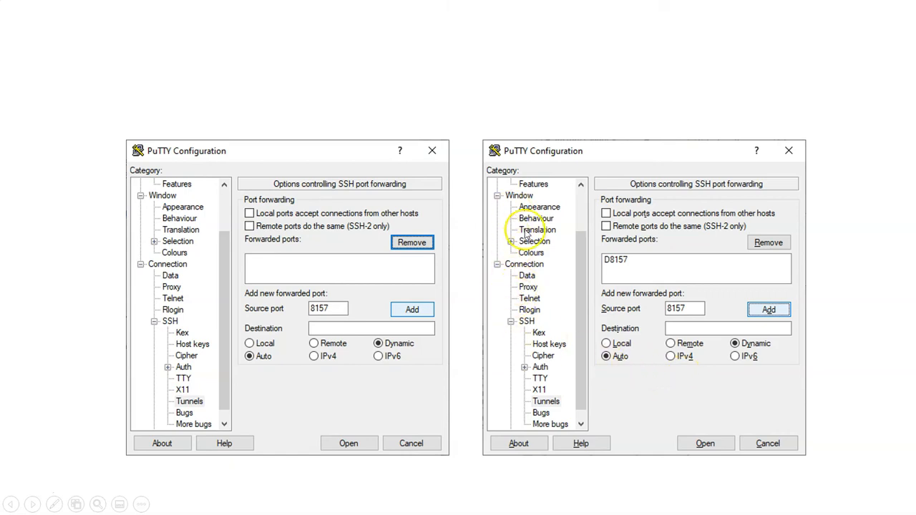
pyautogui.moveTo(457, 258)
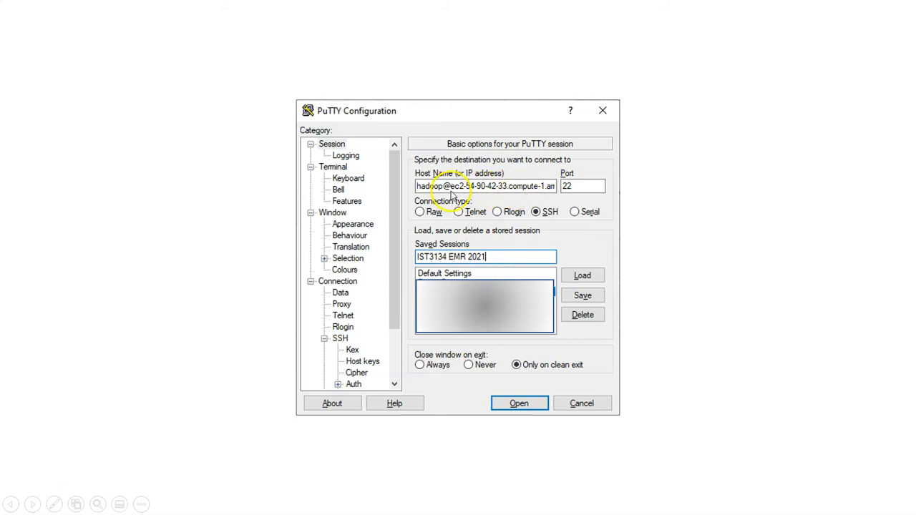
pyautogui.moveTo(550, 196)
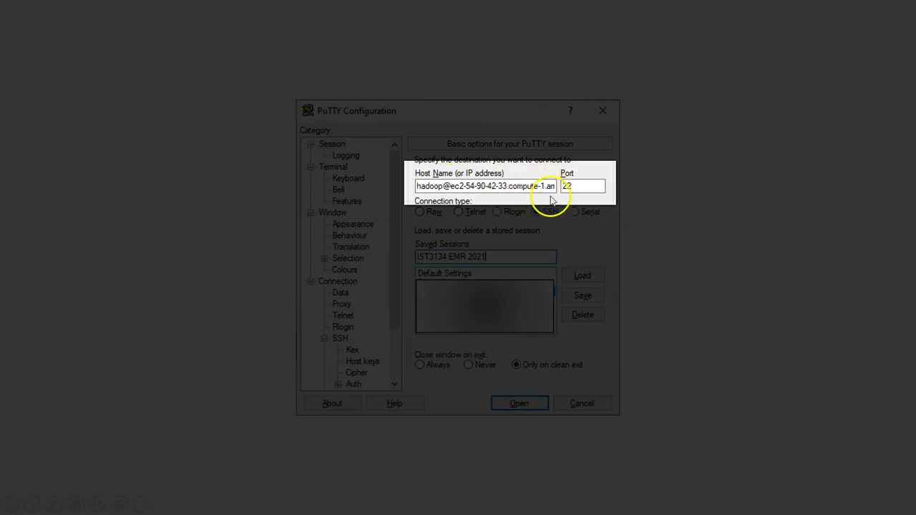
# Check the hadoop@ master host name and port 22 for session IST3134 EMR 2021
pyautogui.click(535, 211)
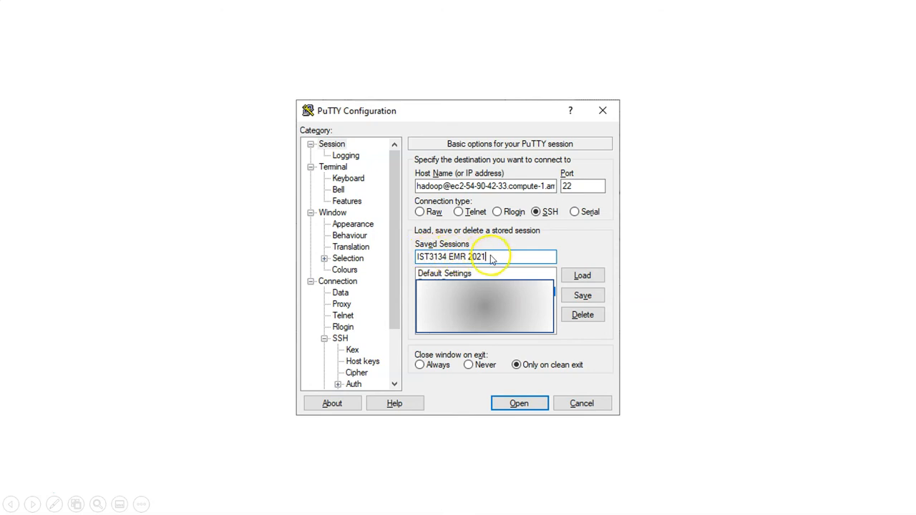
pyautogui.moveTo(387, 248)
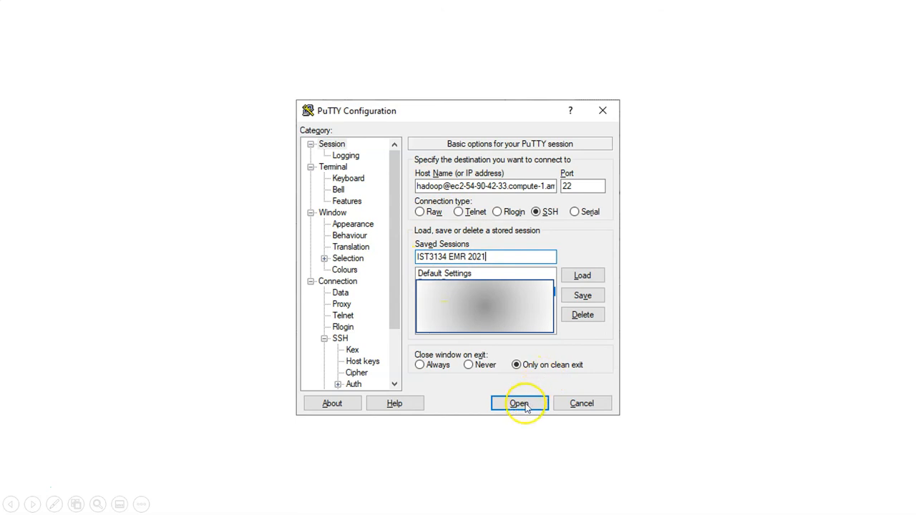
# Connect to the EMR master over SSH using the IST3134 EMR 2021 settings
pyautogui.click(519, 403)
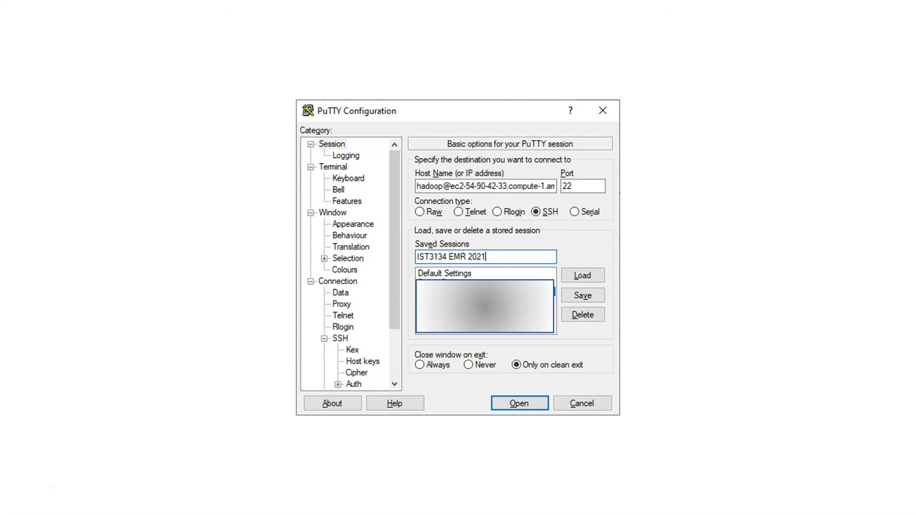
pyautogui.moveTo(246, 414)
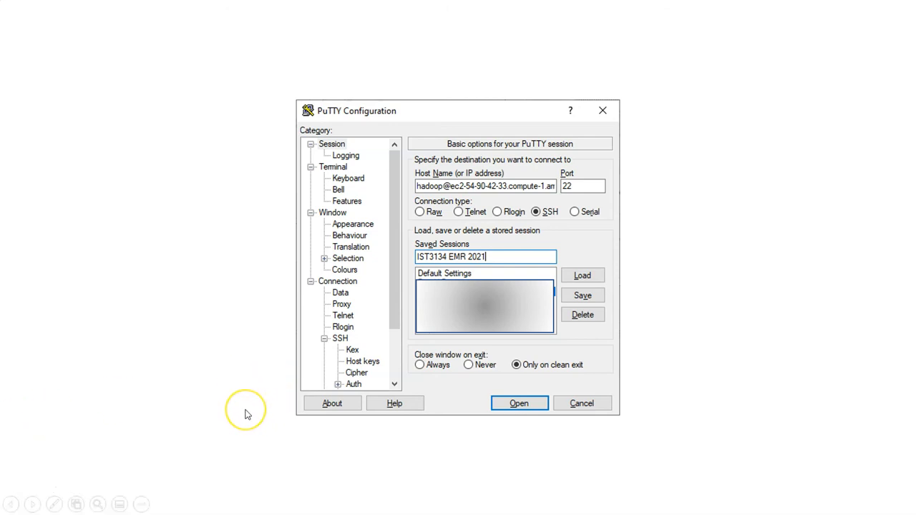
pyautogui.moveTo(136, 452)
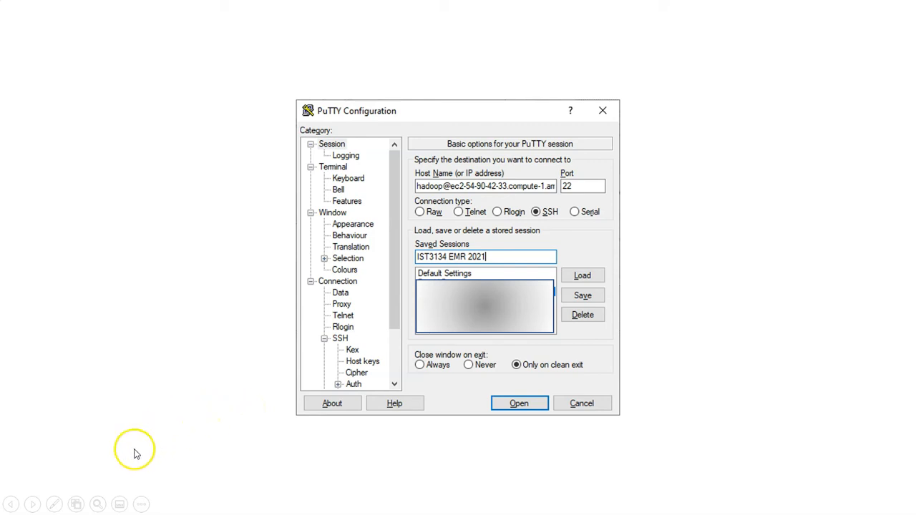